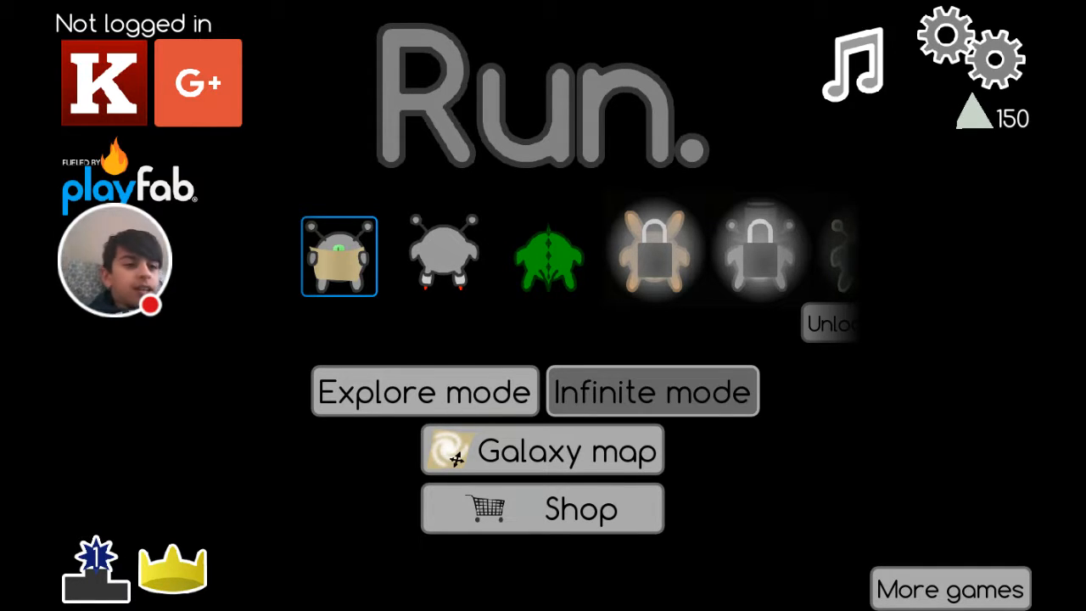
# - Start an Infinite mode run from the title screen and run until it ends at 220 m
pyautogui.click(652, 390)
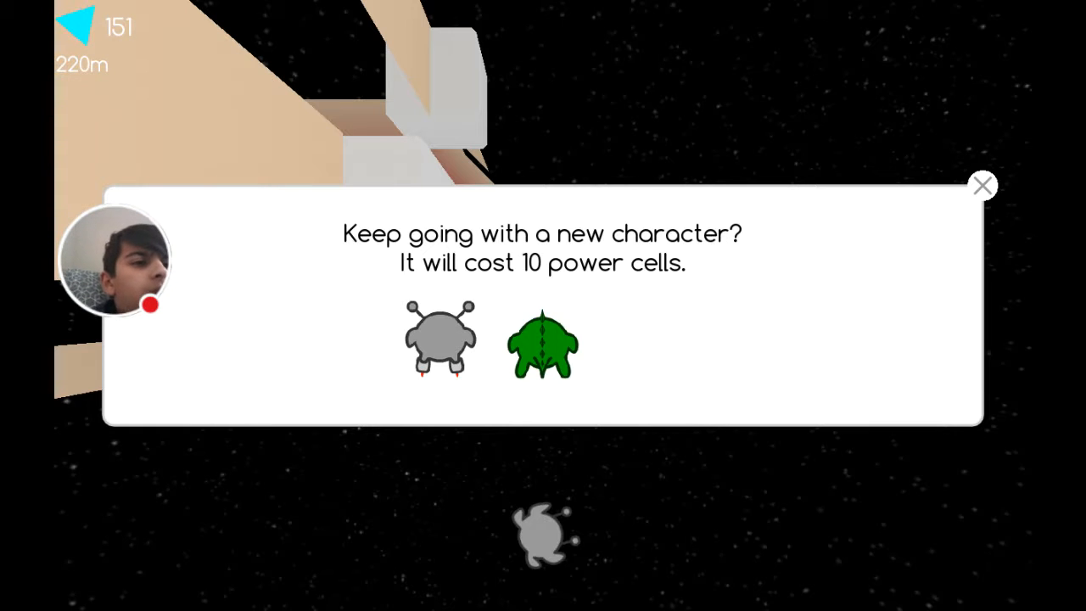
# - Decline the 10-power-cell continue and dismiss the new 220 m high score screen
pyautogui.click(983, 185)
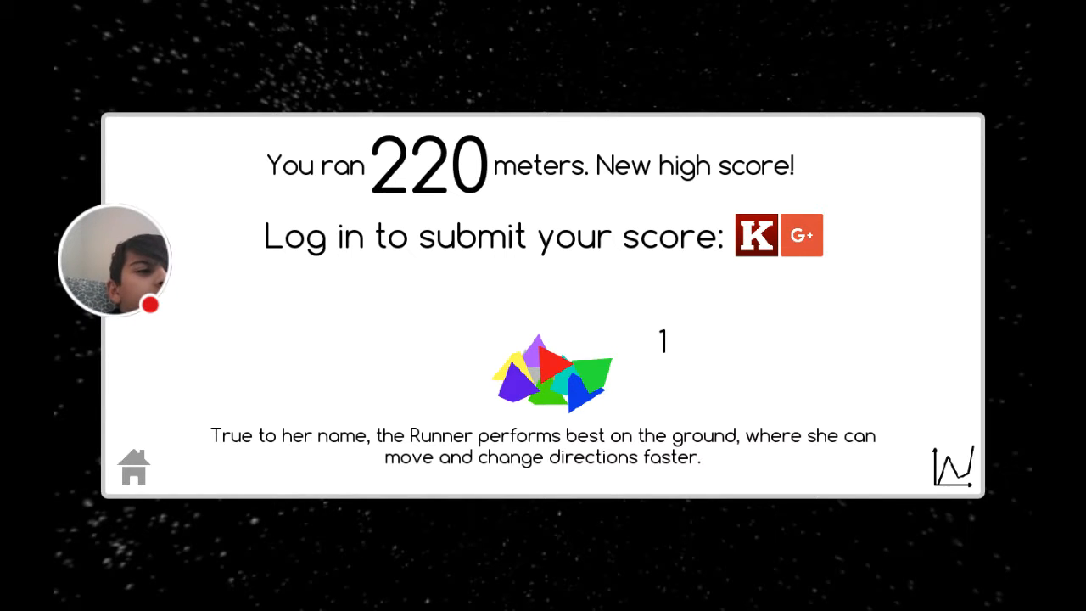
pyautogui.click(132, 467)
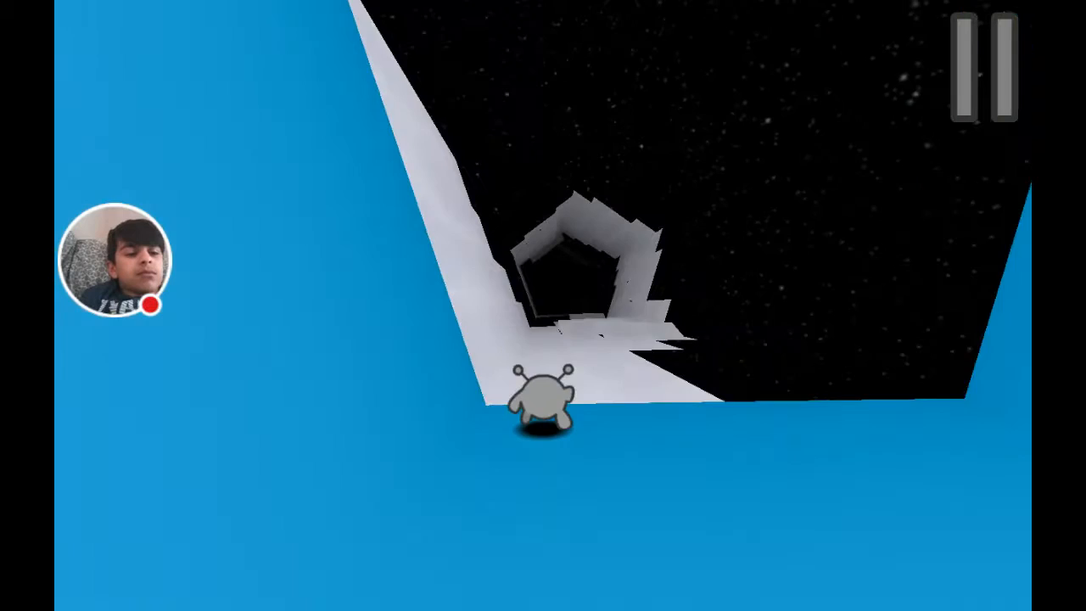
# - Pause Winter Games part 6, pick Level 56 on the galaxy map and launch it
pyautogui.click(985, 68)
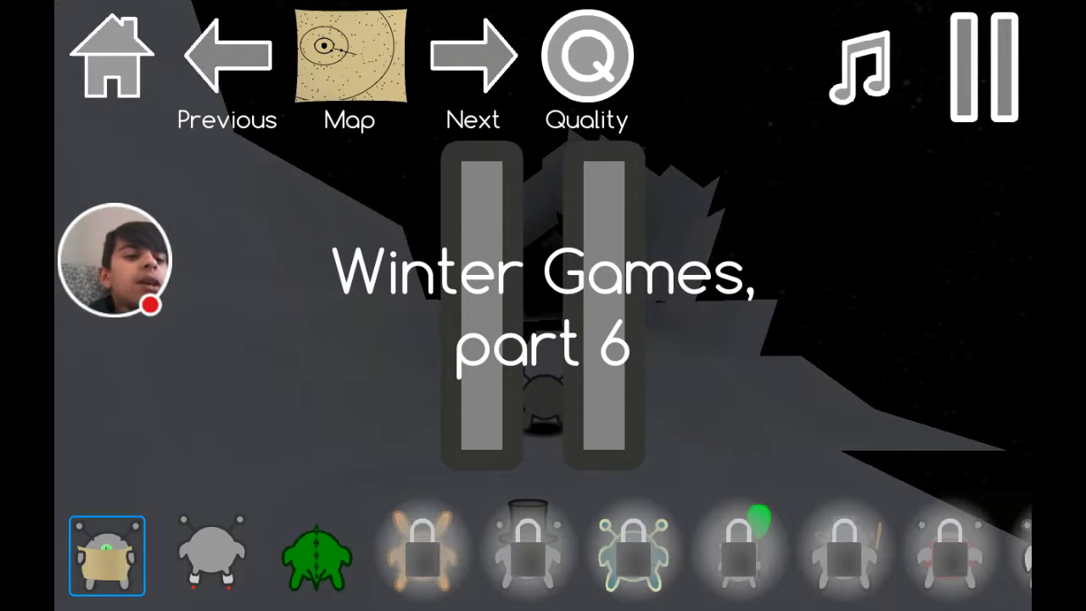
pyautogui.click(349, 54)
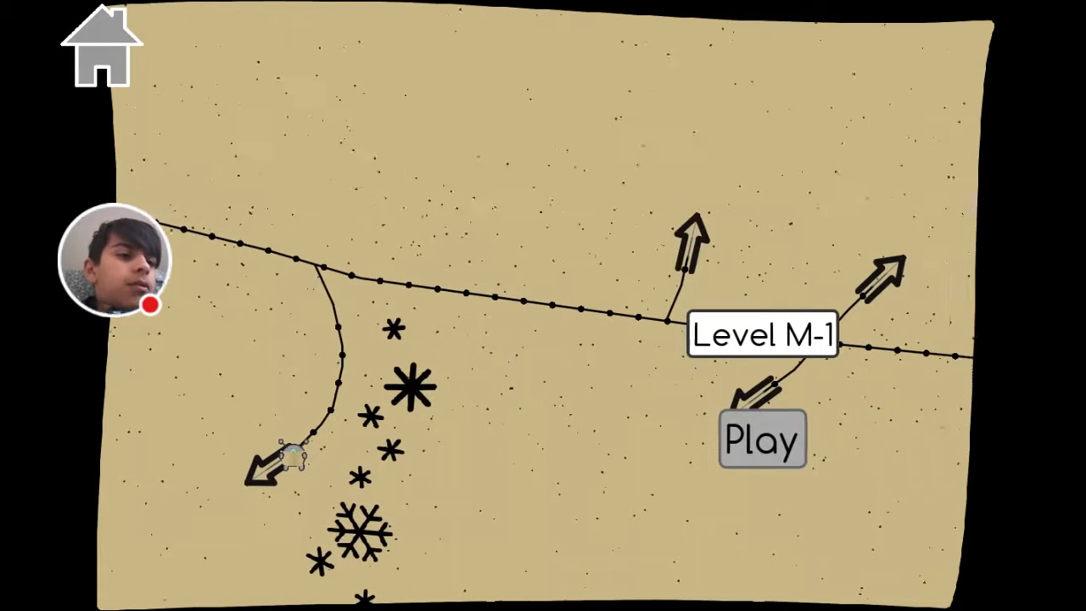
pyautogui.click(760, 440)
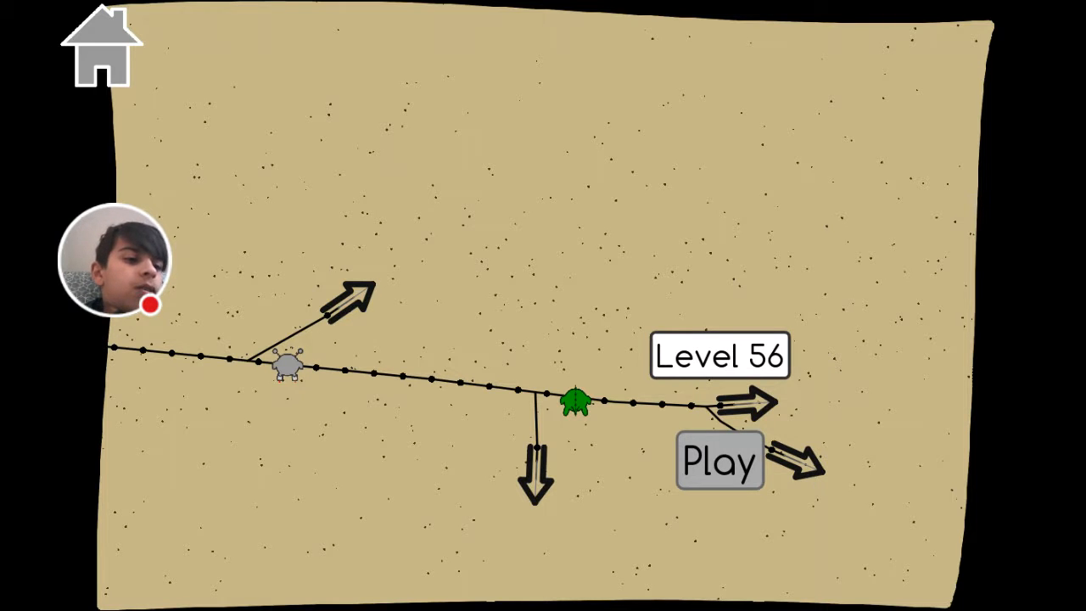
pyautogui.click(720, 460)
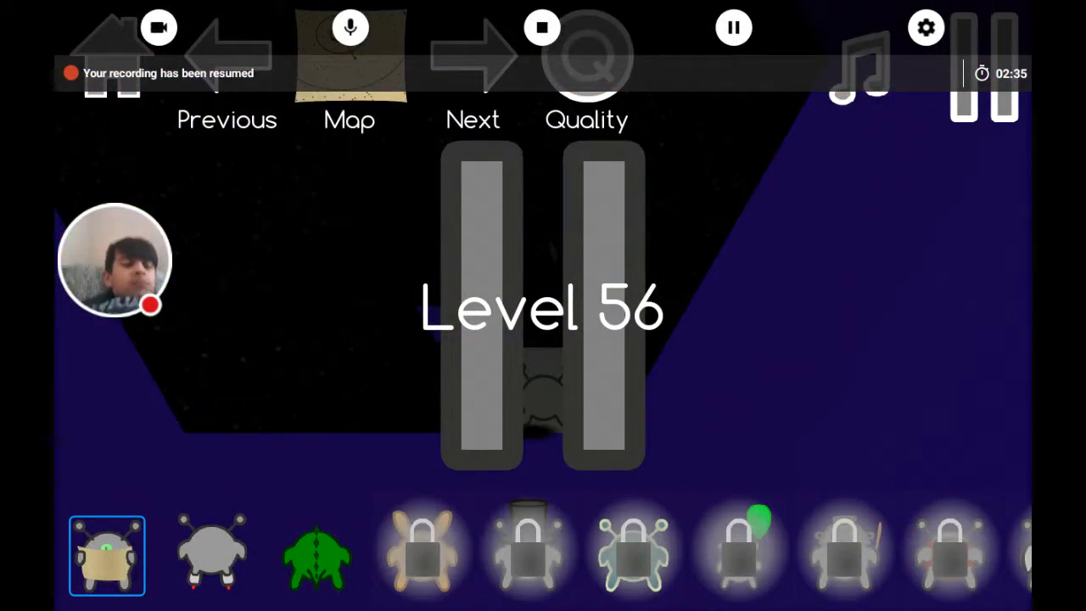
# - Unpause Level 56 and run the green character down its dark tunnel
pyautogui.click(316, 556)
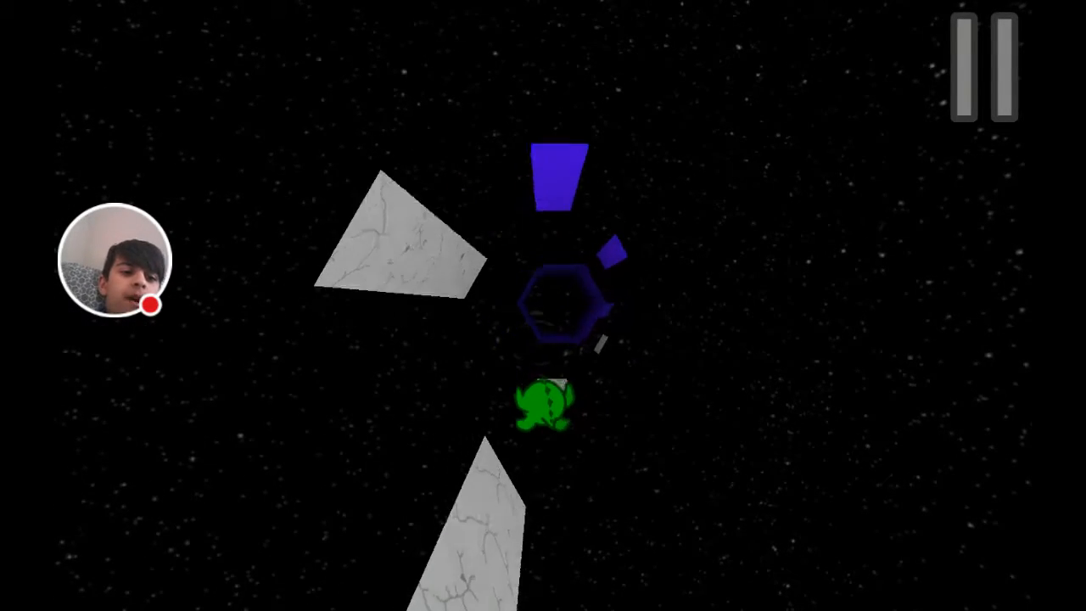
pyautogui.click(985, 66)
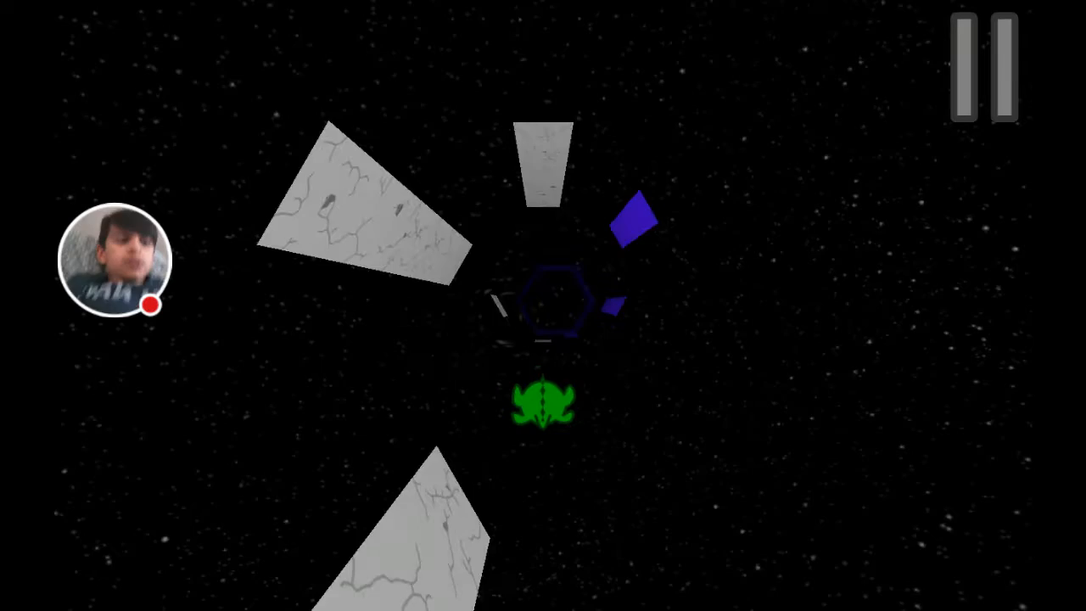
# - Pause Level 56 and restart it with the grey character
pyautogui.click(985, 66)
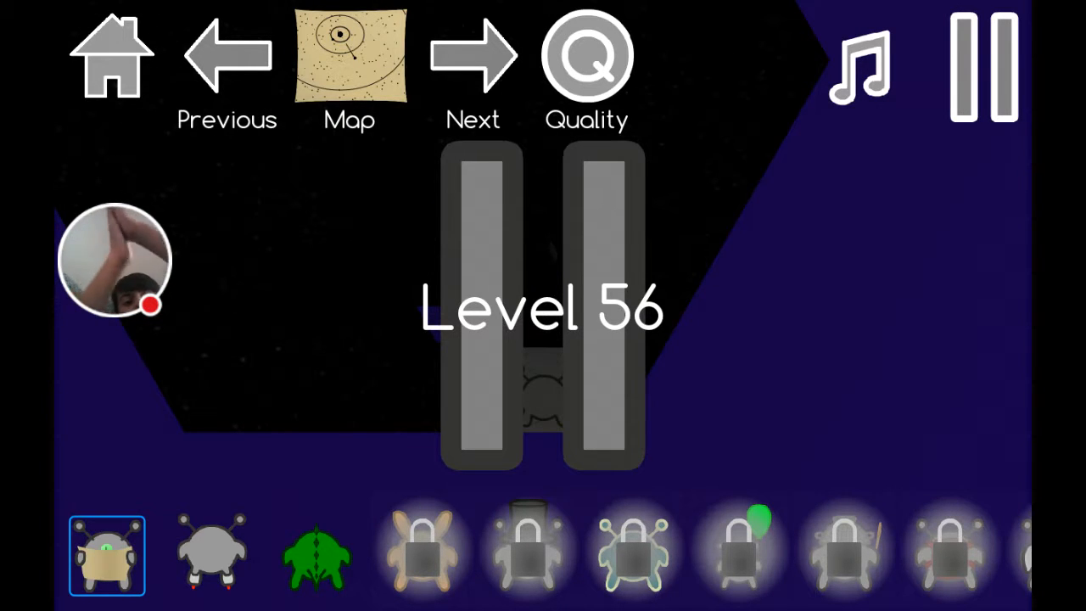
pyautogui.click(543, 309)
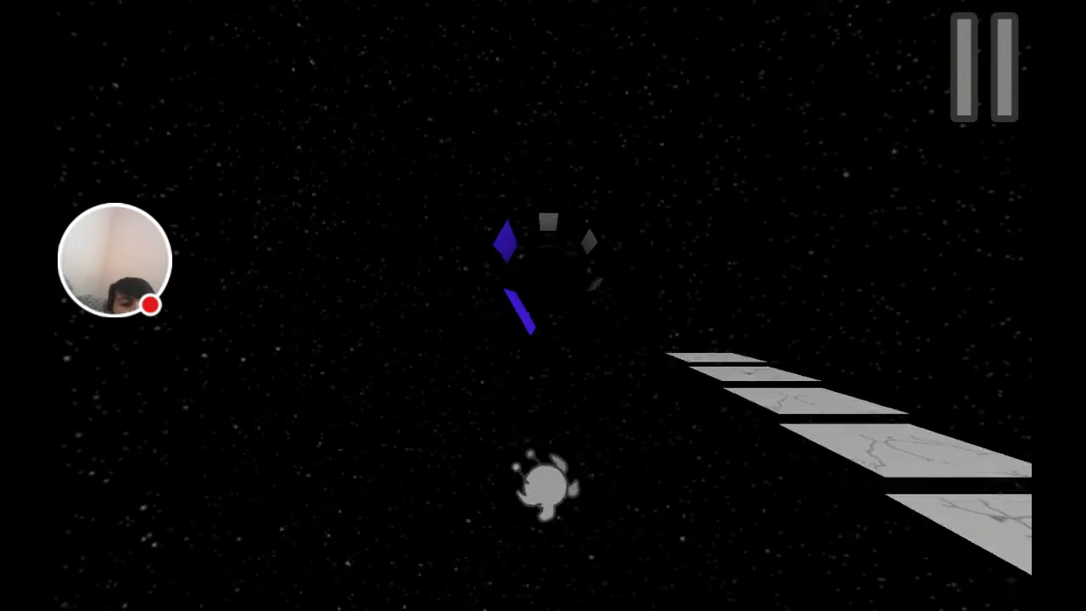
# - Run Level 56, then pause and choose Level L-1 on the galaxy map
pyautogui.click(985, 68)
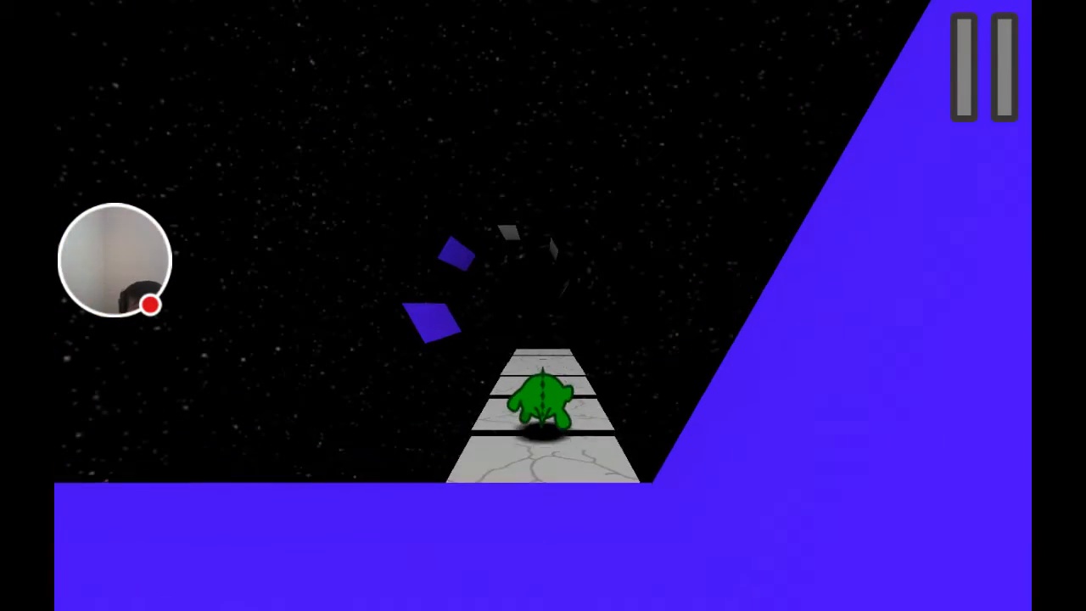
pyautogui.click(984, 67)
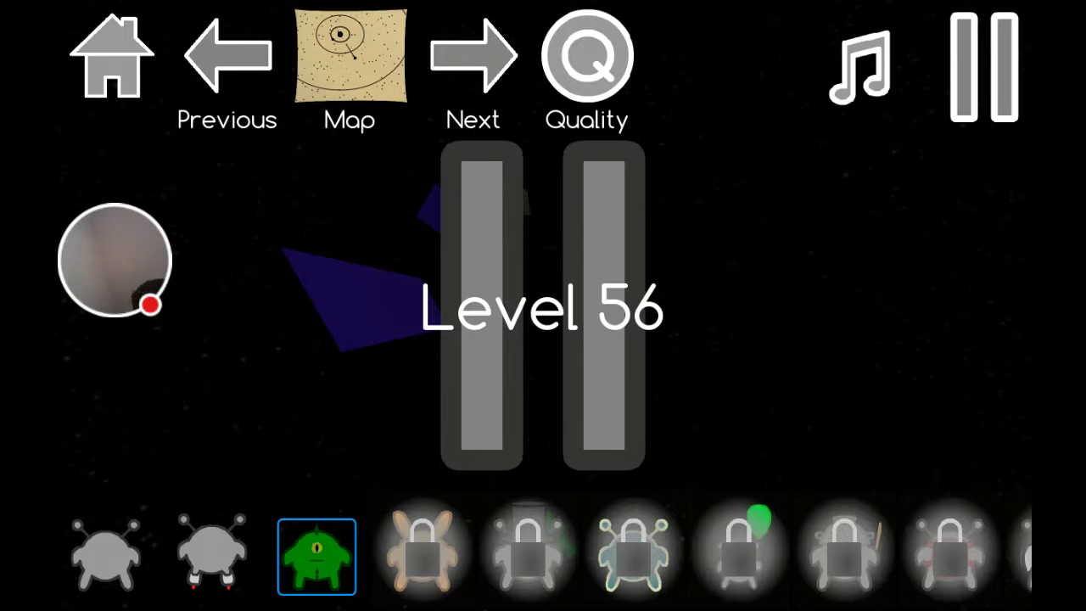
pyautogui.click(350, 59)
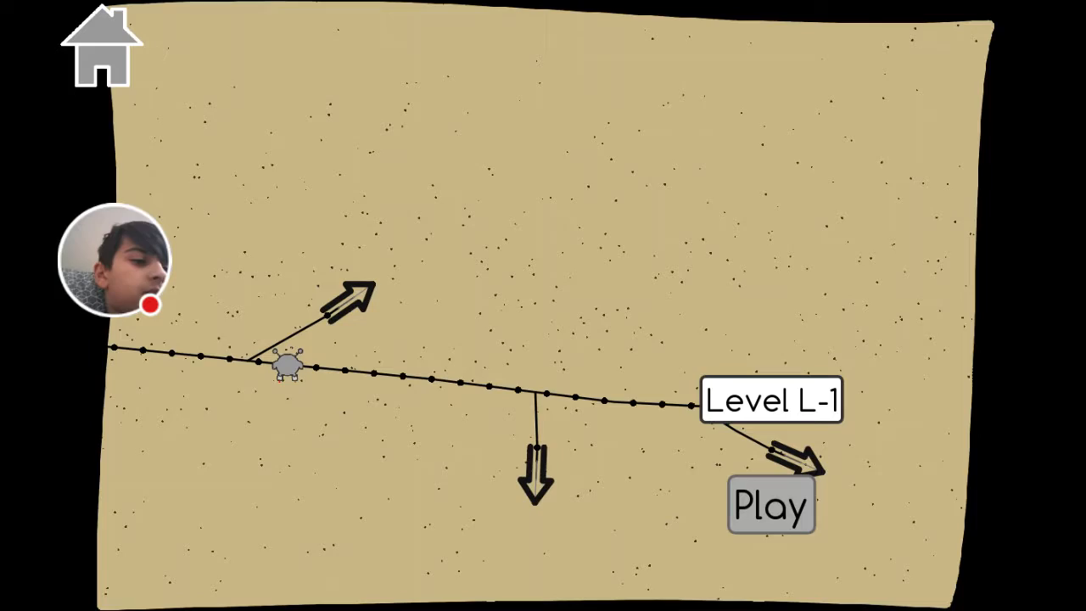
pyautogui.click(771, 504)
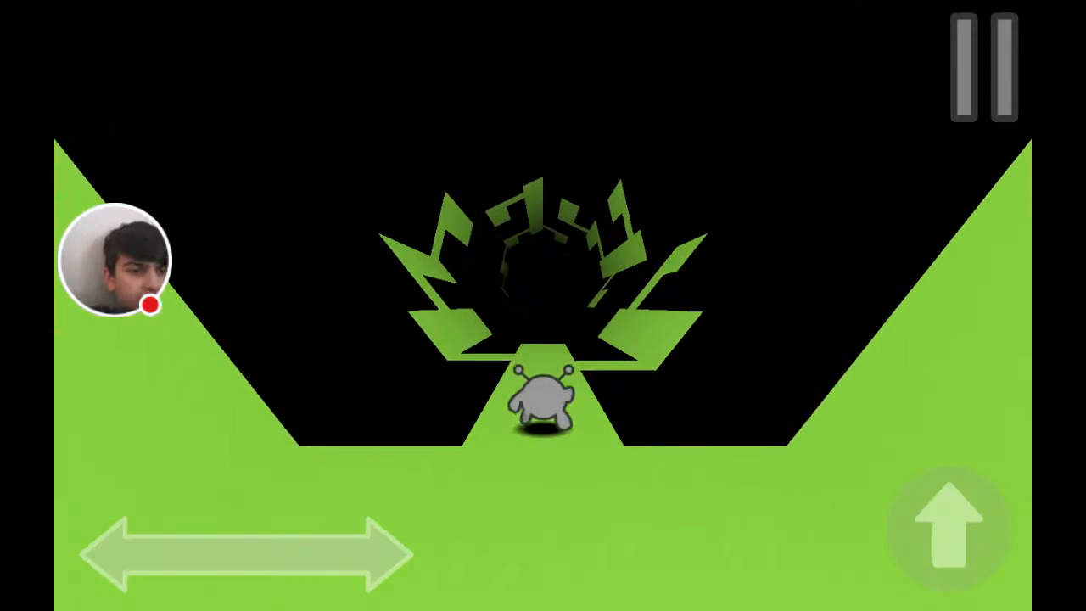
# - Run the grey character through Level L-1's bright green tunnel
pyautogui.click(949, 526)
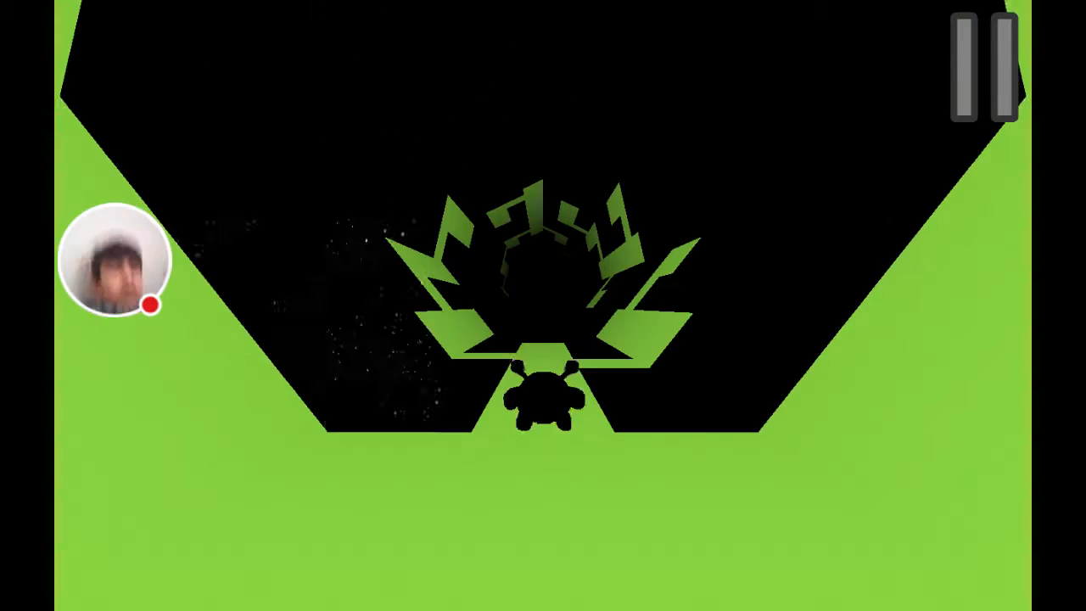
# - Leave Level L-1 for the main menu and bring up the galaxy map at Low-power Tunnel, part 1
pyautogui.click(984, 68)
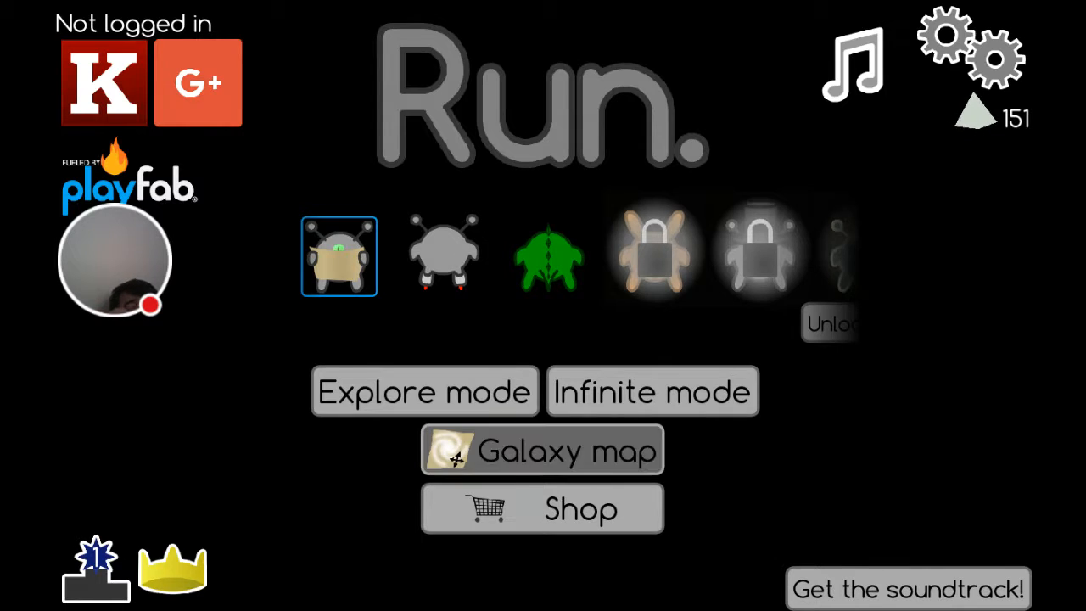
pyautogui.click(543, 450)
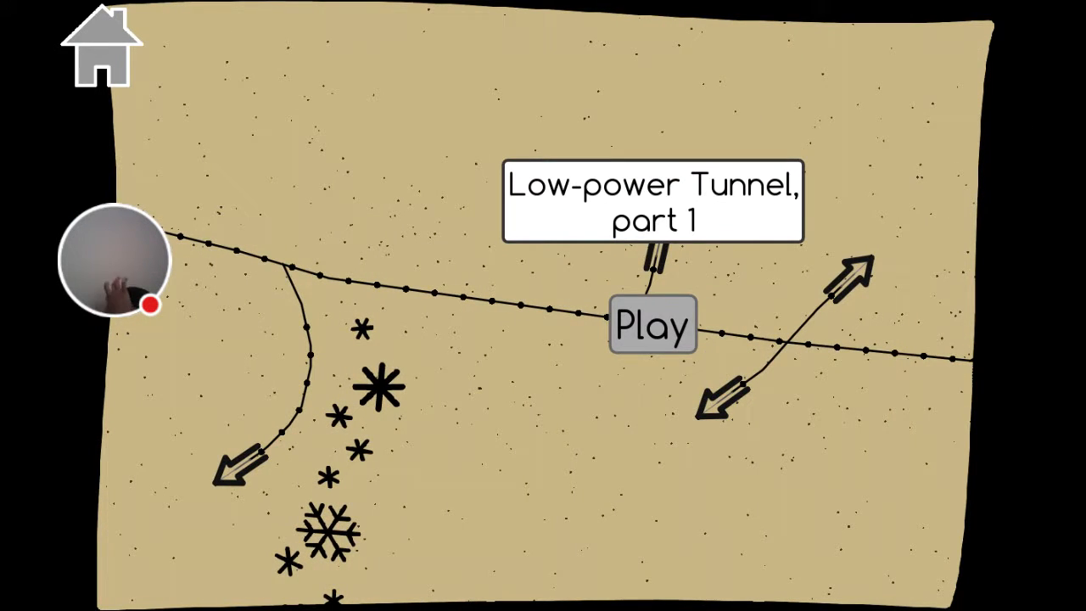
# - Run Low-power Tunnel part 1 into part 2, then pause and return to the galaxy map
pyautogui.click(652, 326)
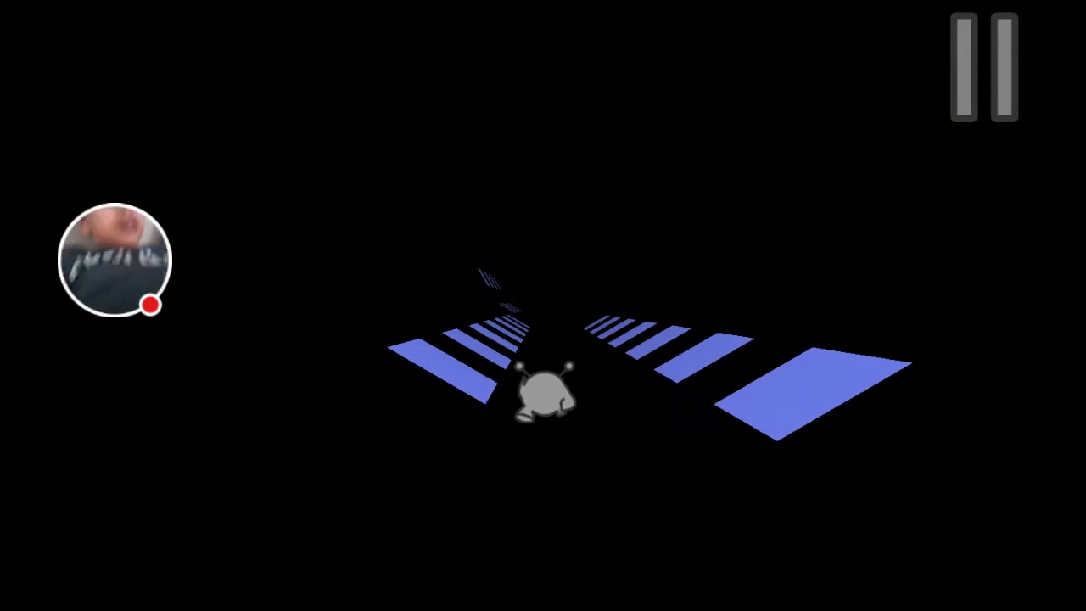
pyautogui.click(984, 68)
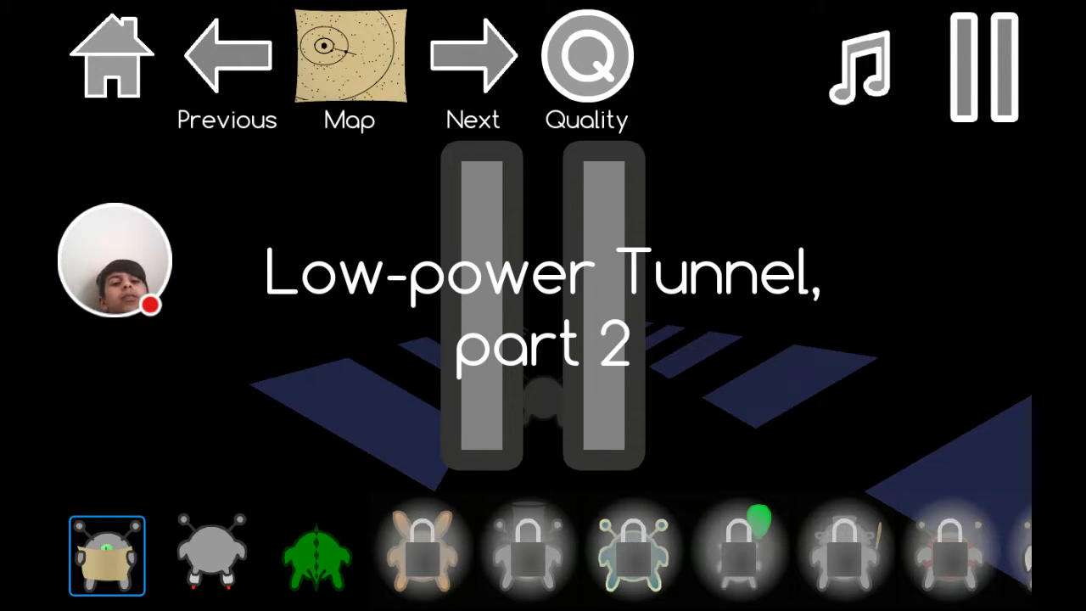
pyautogui.click(350, 60)
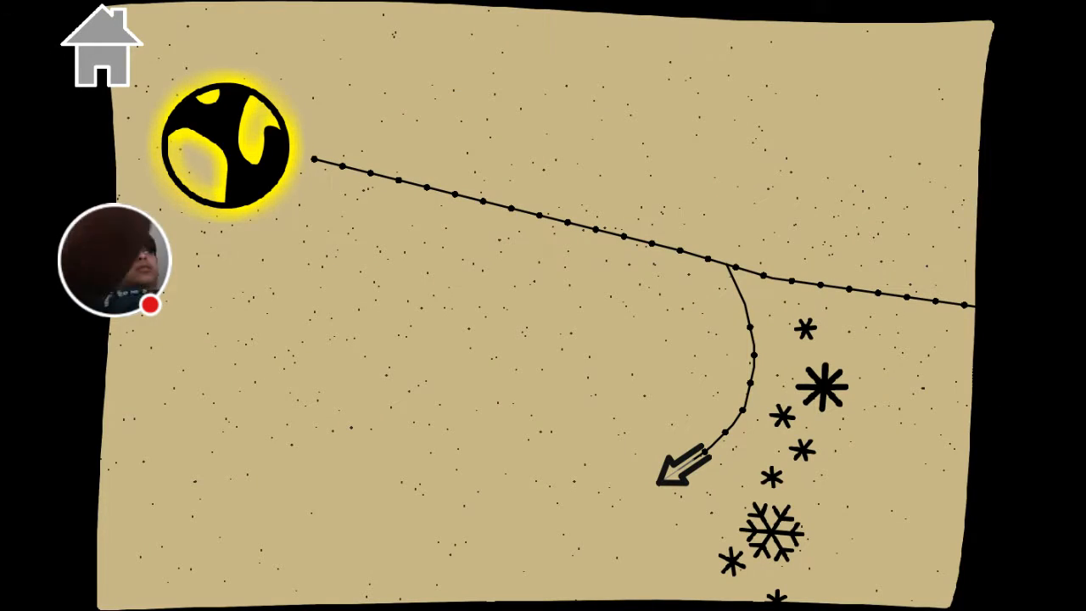